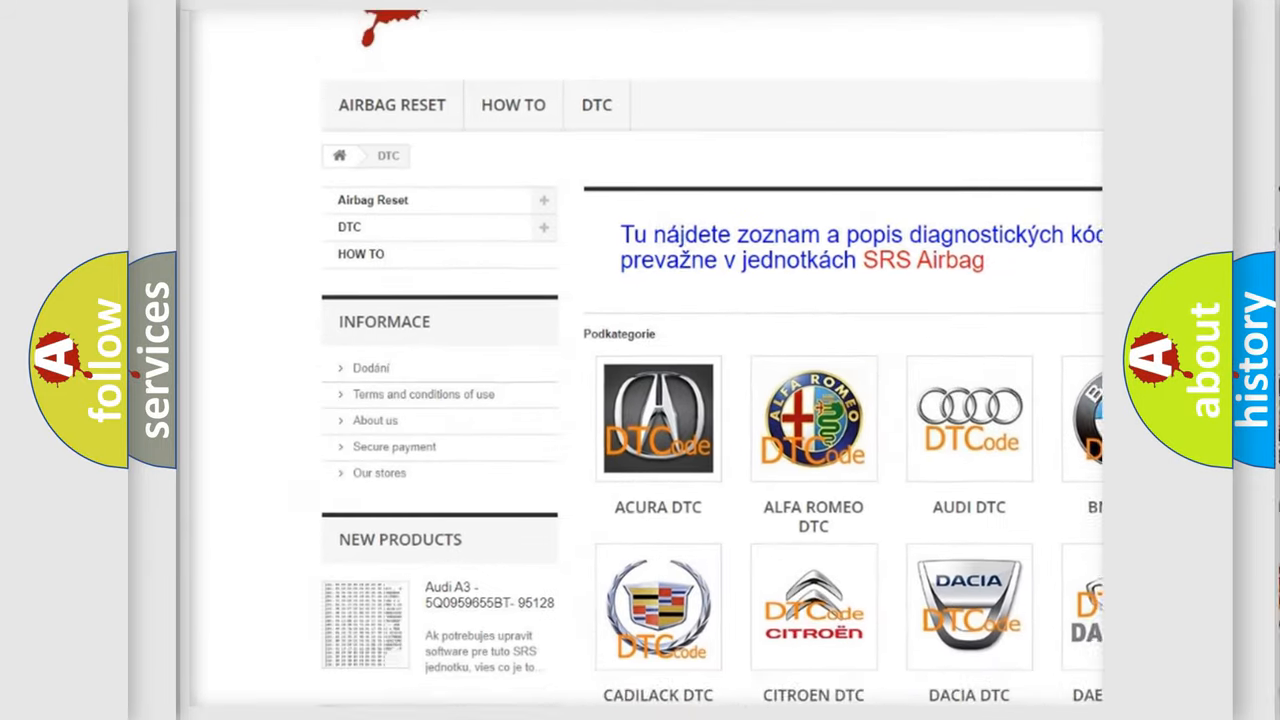
Step: Scroll down the airbagreset.sk DTC brand grid to reach one brand's list of B-prefixed codes
scroll(down, 3)
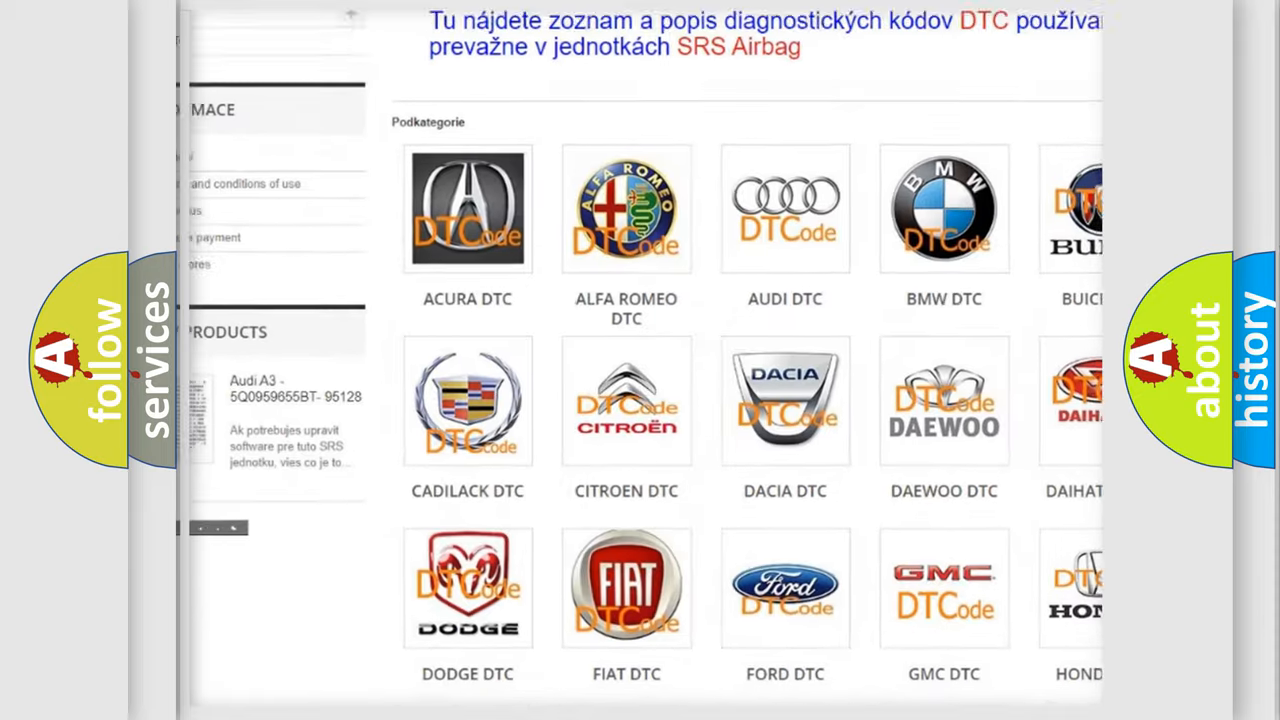
scroll(down, 3)
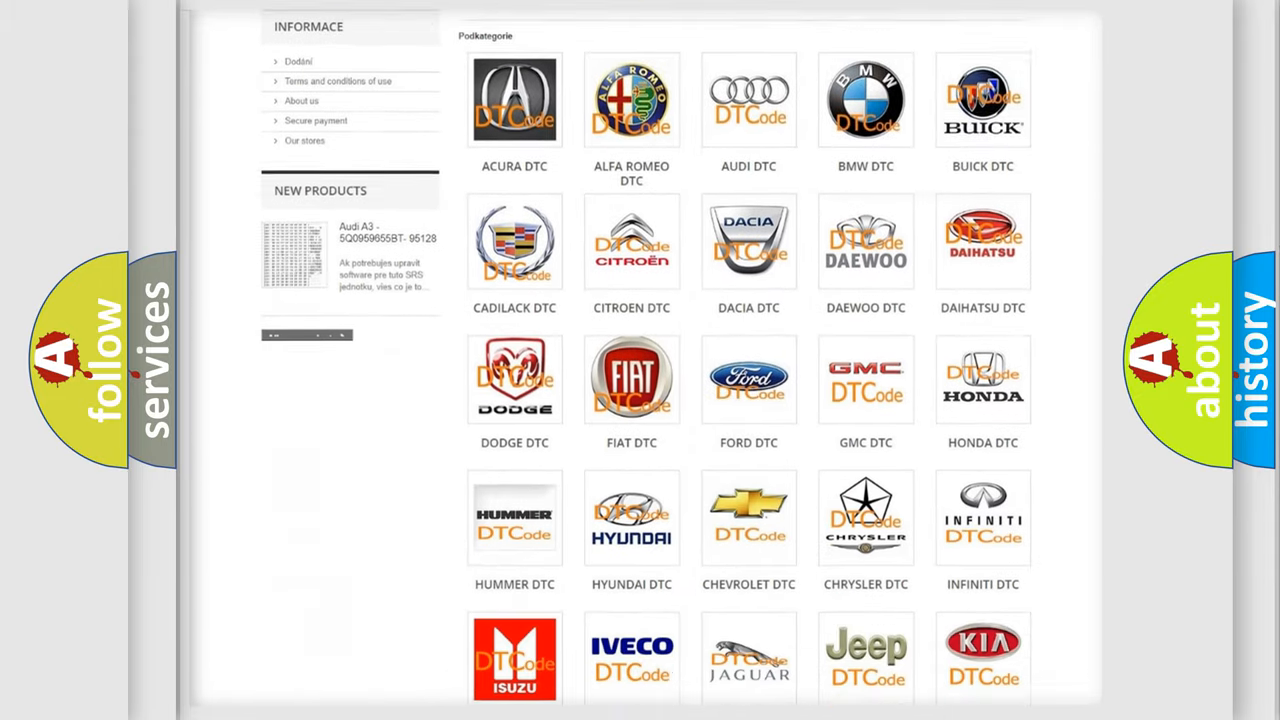
scroll(down, 3)
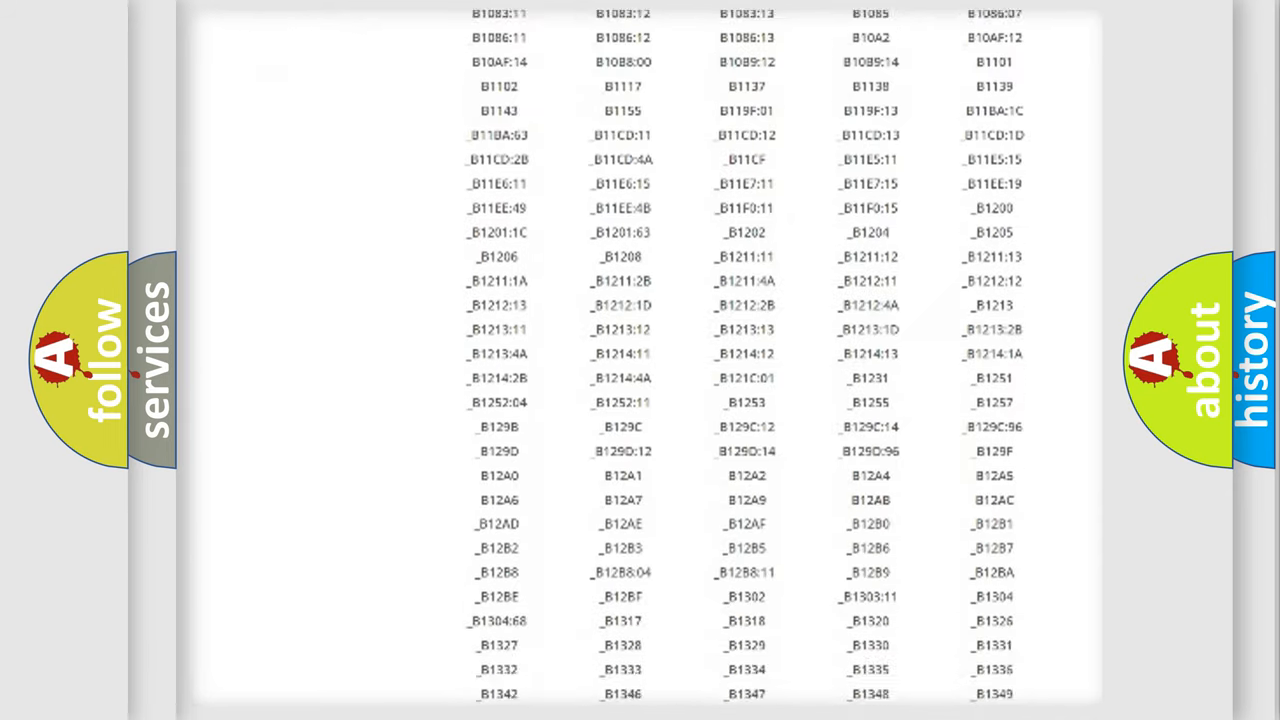
scroll(down, 3)
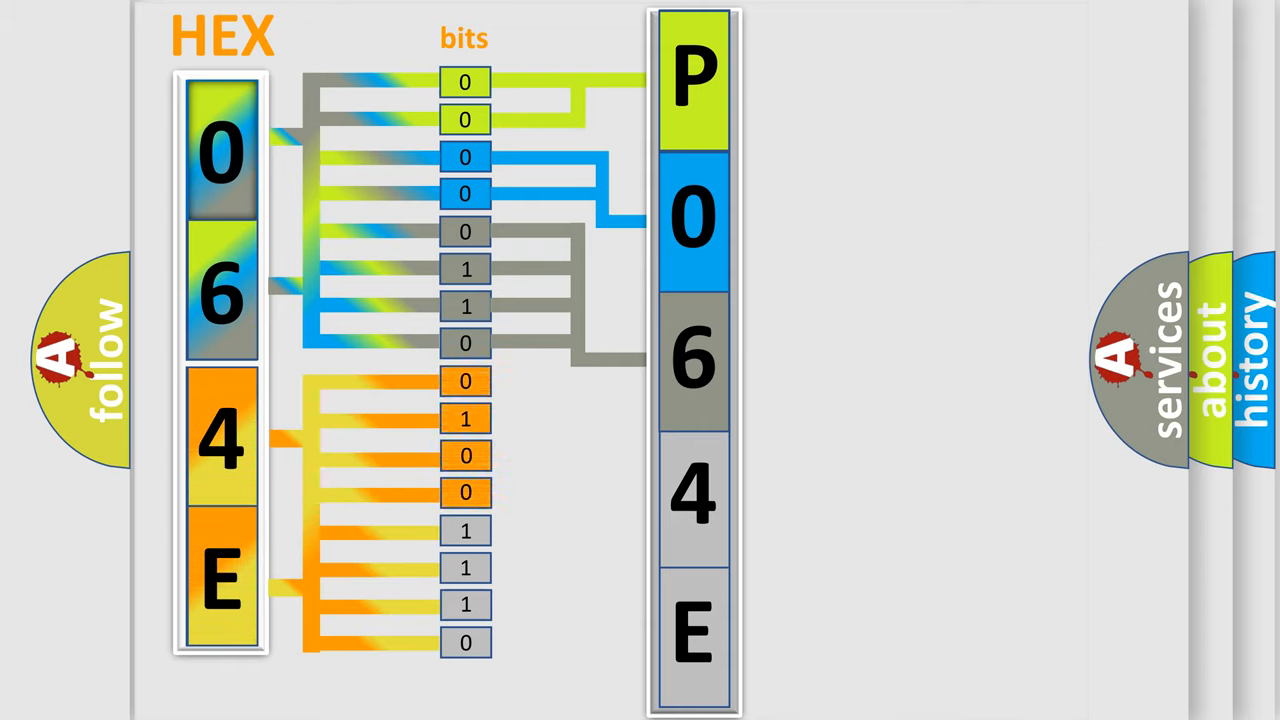
Step: Advance the slideshow to show the 0000=0 through 1101=D lookup table beside the P064E diagram
click(692, 500)
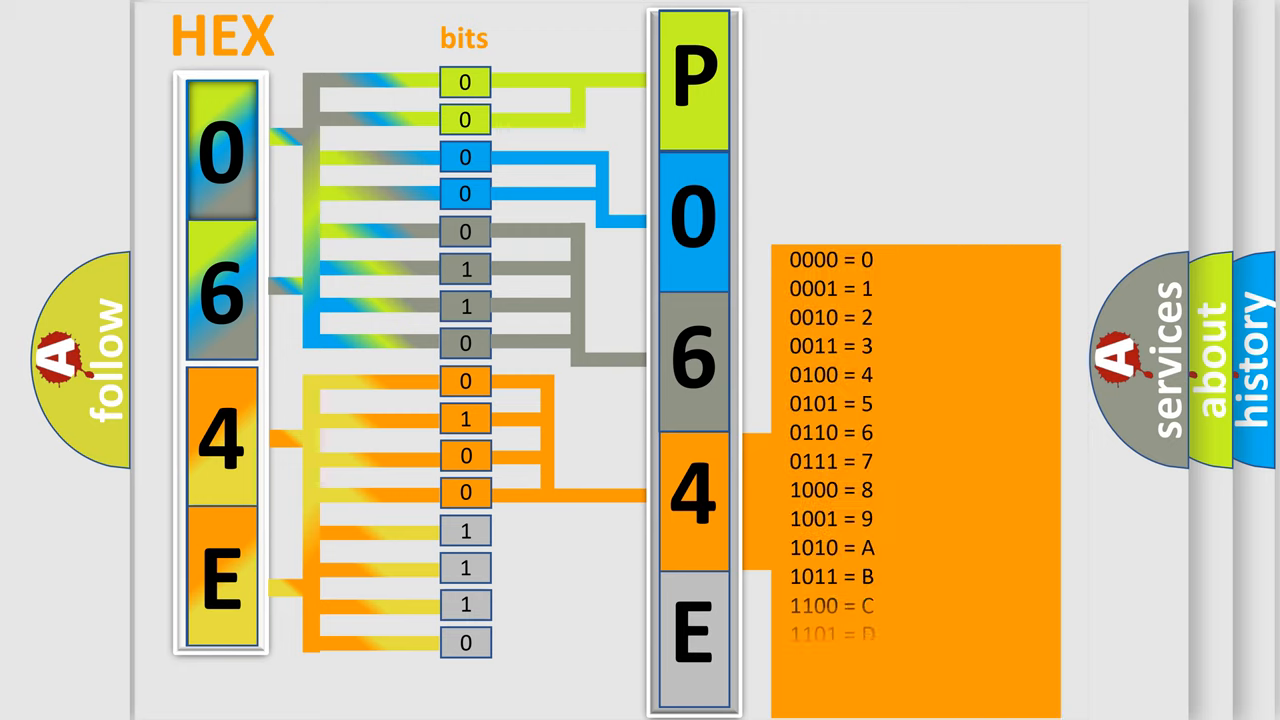